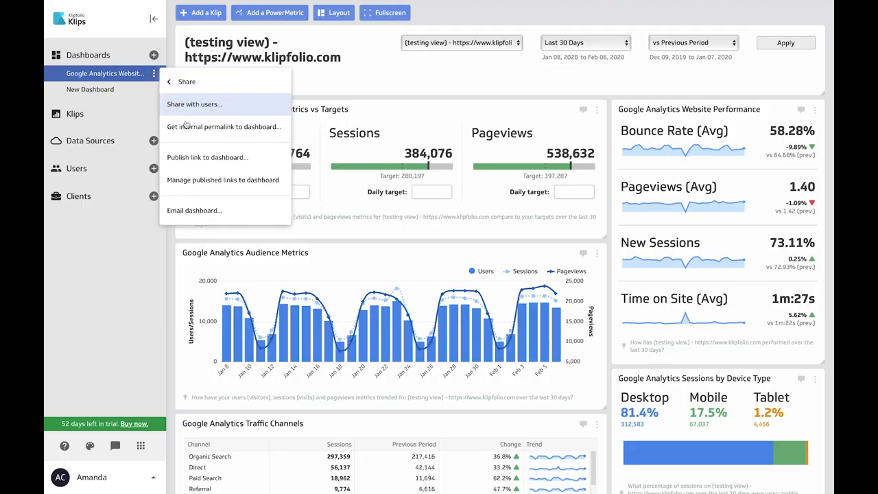
# - Create a new empty dashboard and bring up the Klip Gallery's Sample Metrics templates
pyautogui.click(195, 210)
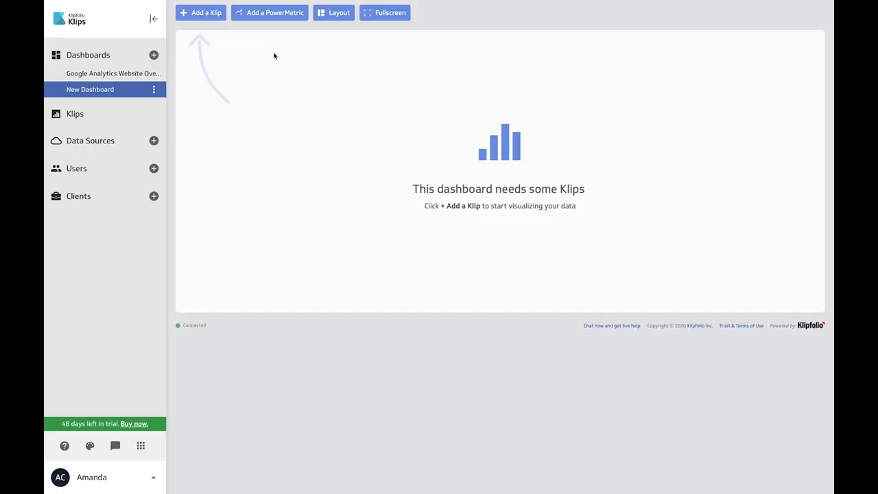
pyautogui.click(200, 14)
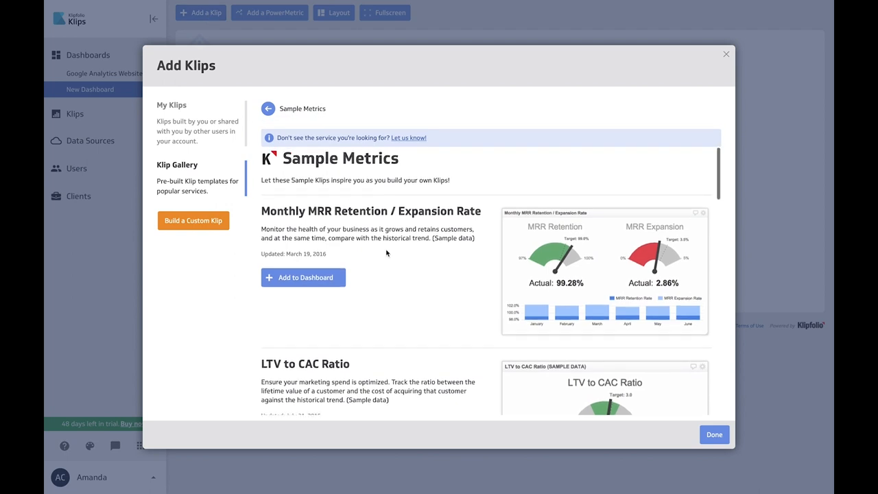